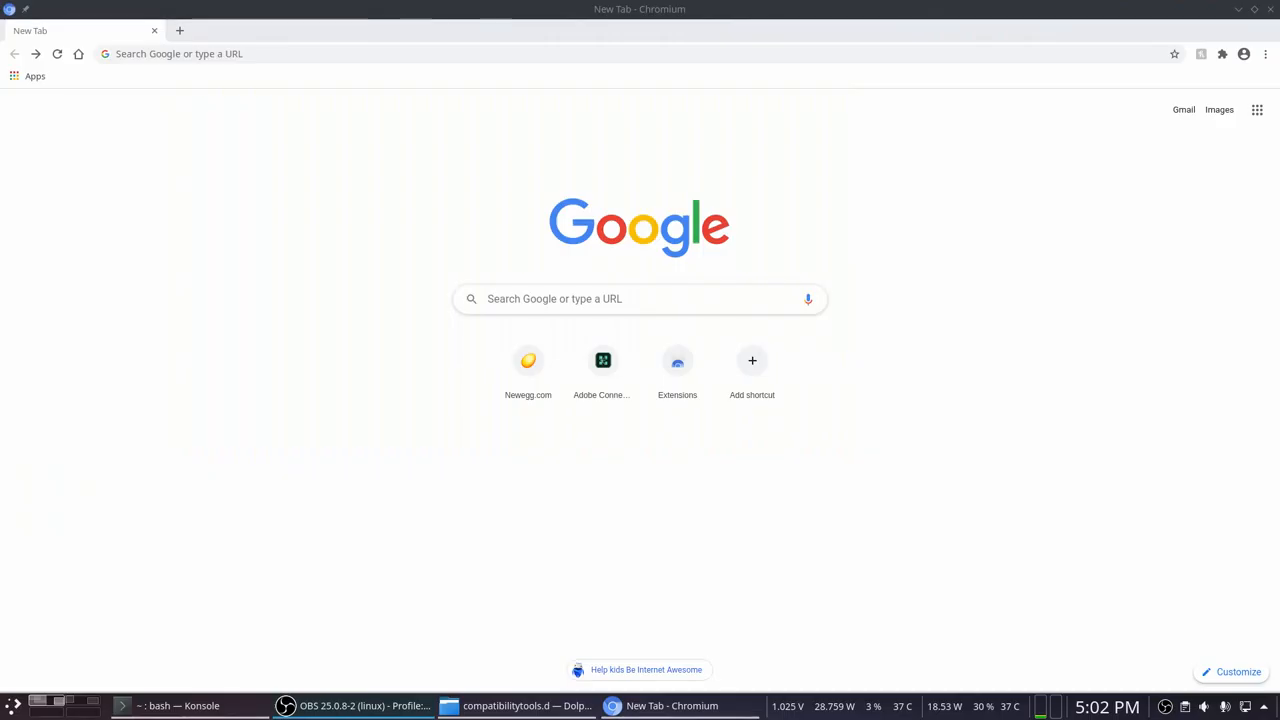
mouse_move(976, 462)
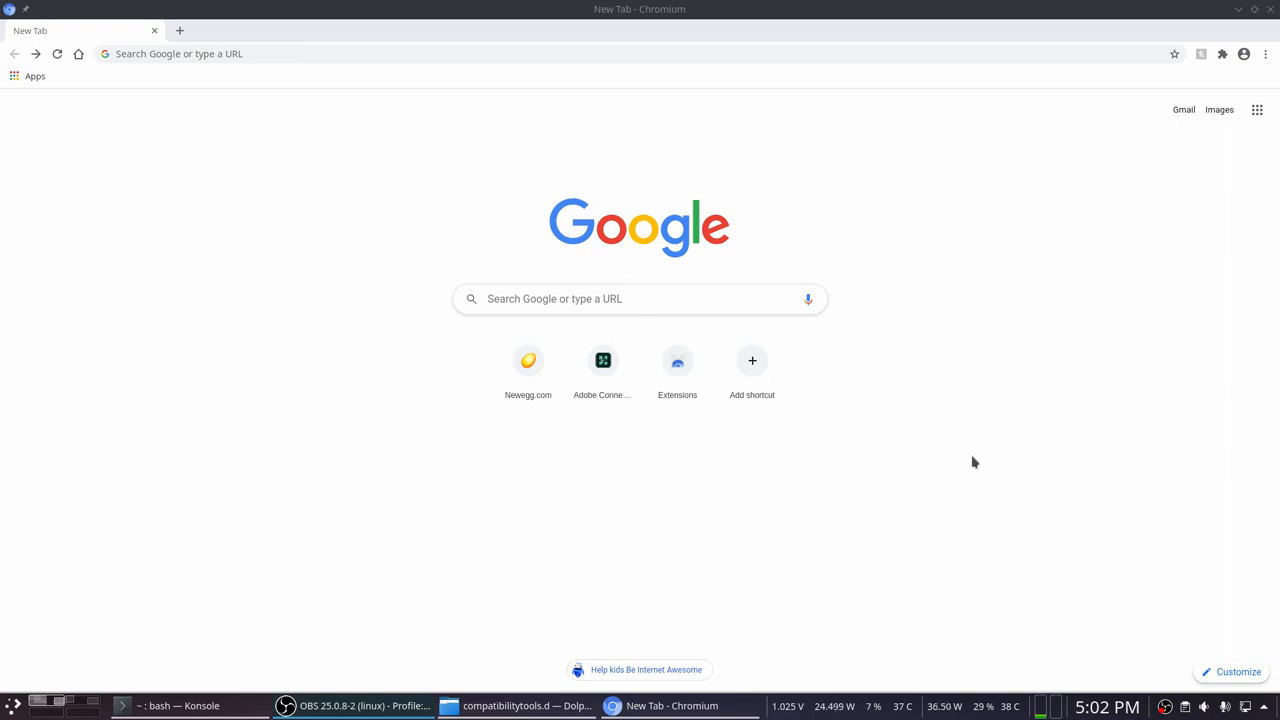
mouse_move(502, 72)
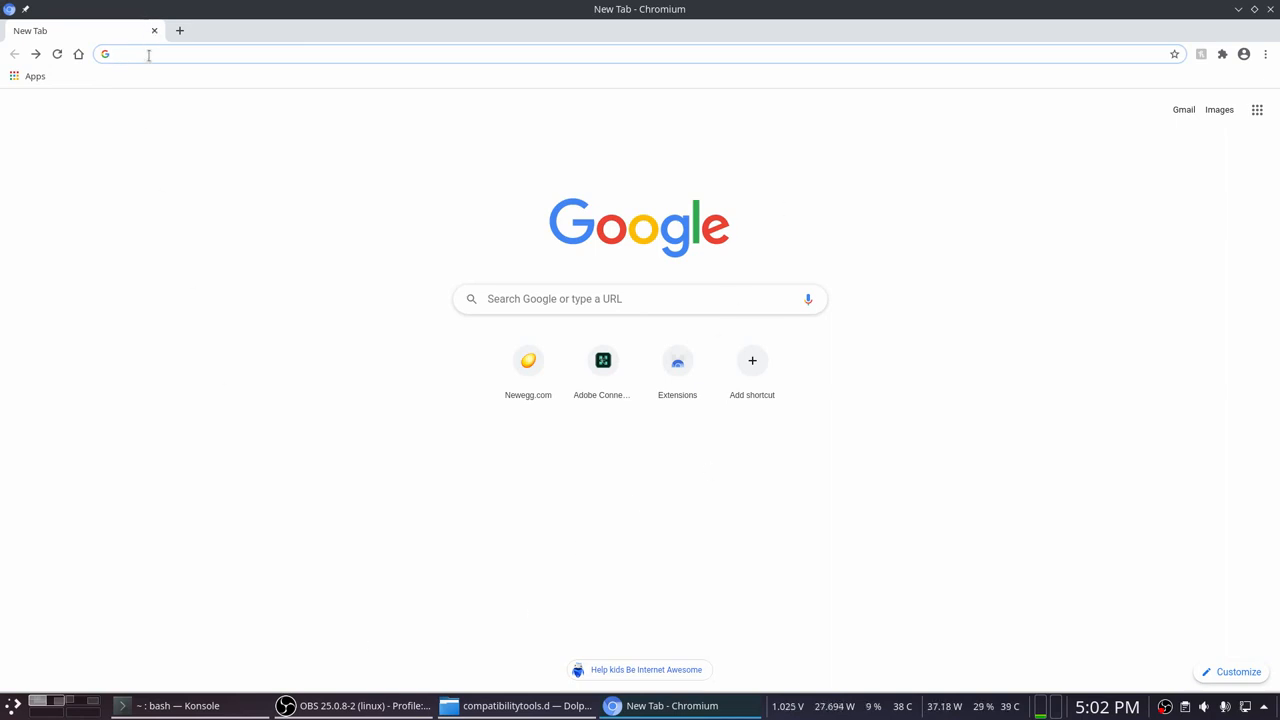
mouse_move(464, 298)
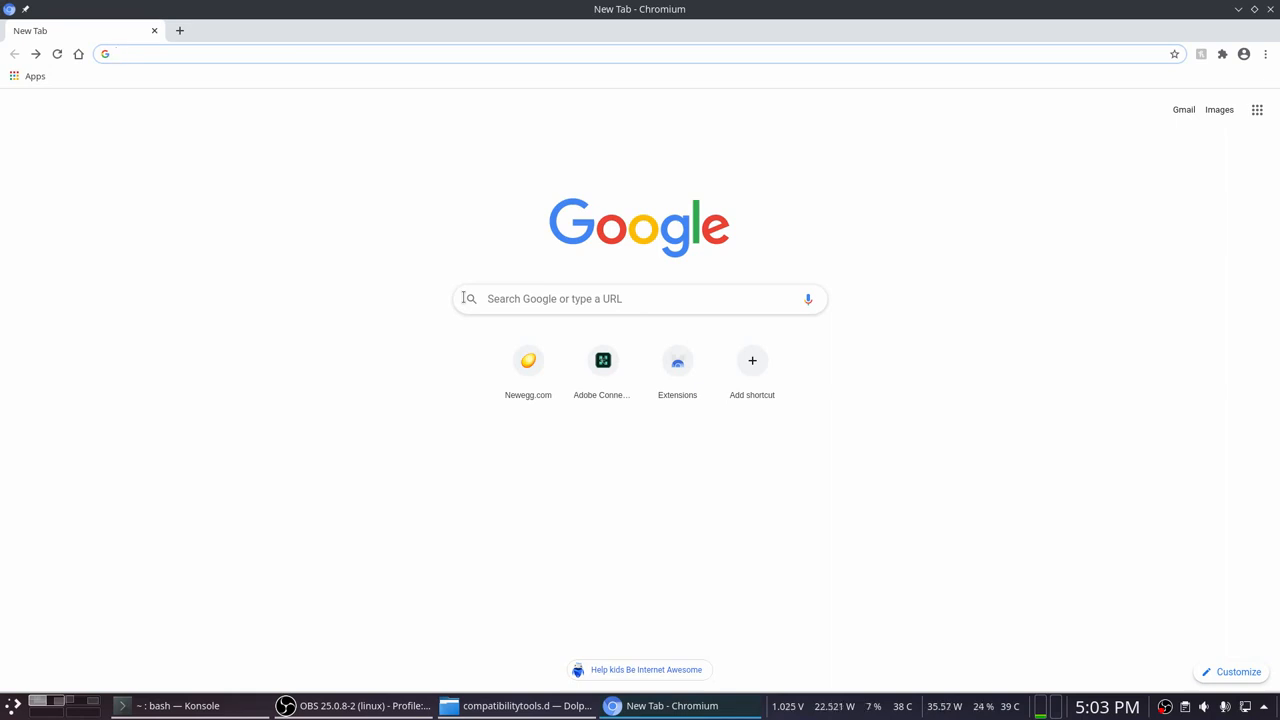
- Find Lutris via the application launcher and launch Remnant: From the Ashes from its library
left_click(400, 54)
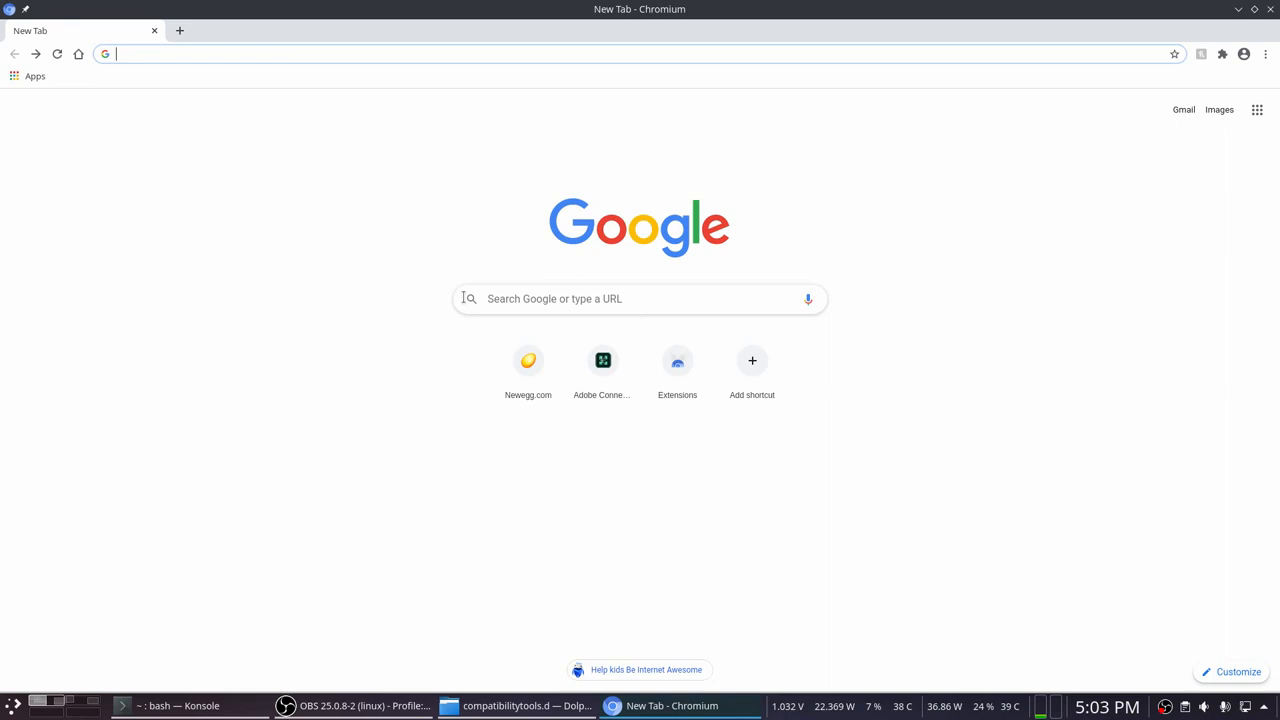
left_click(14, 706)
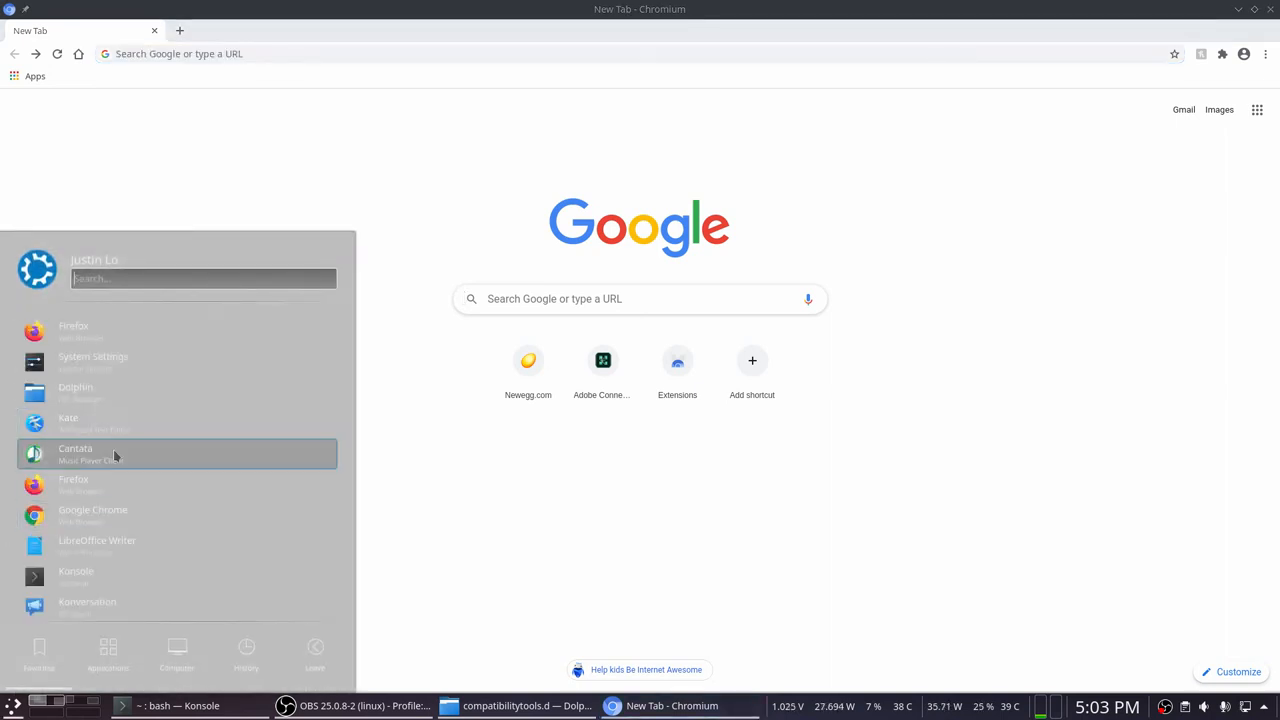
type("lutris")
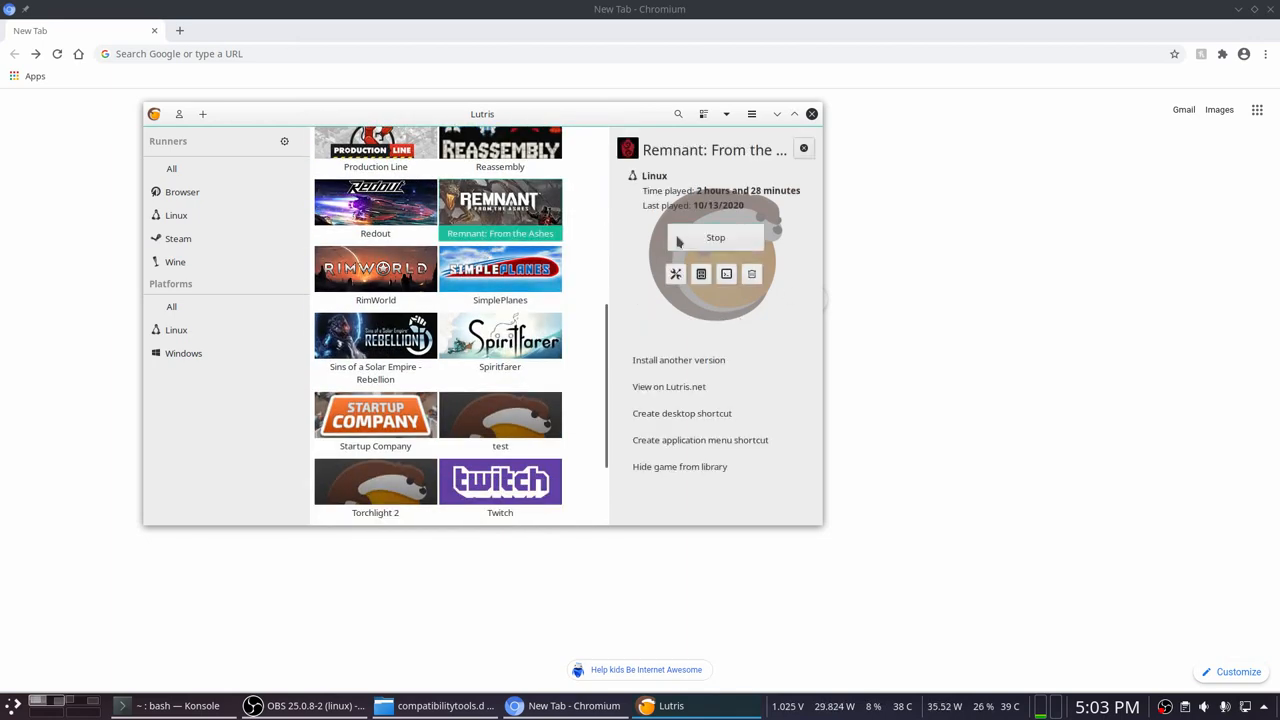
left_click(716, 236)
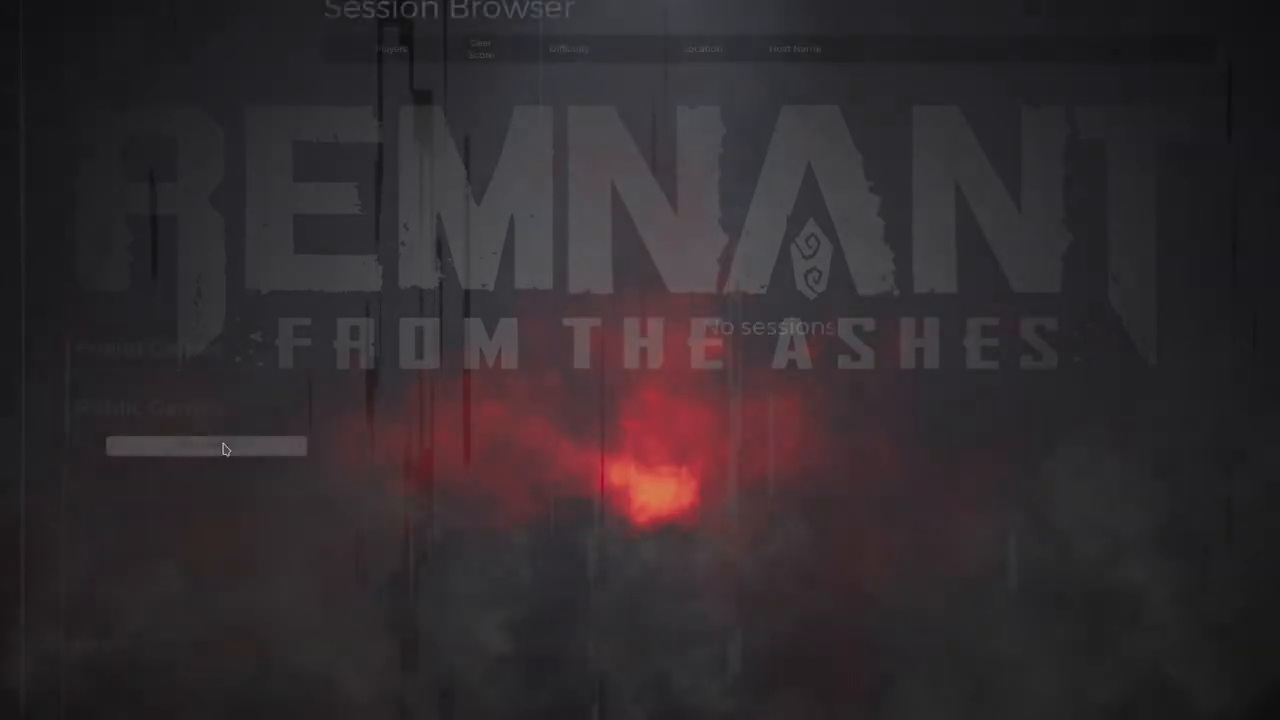
- Choose Public Games in the Session Browser to join an online session
left_click(204, 444)
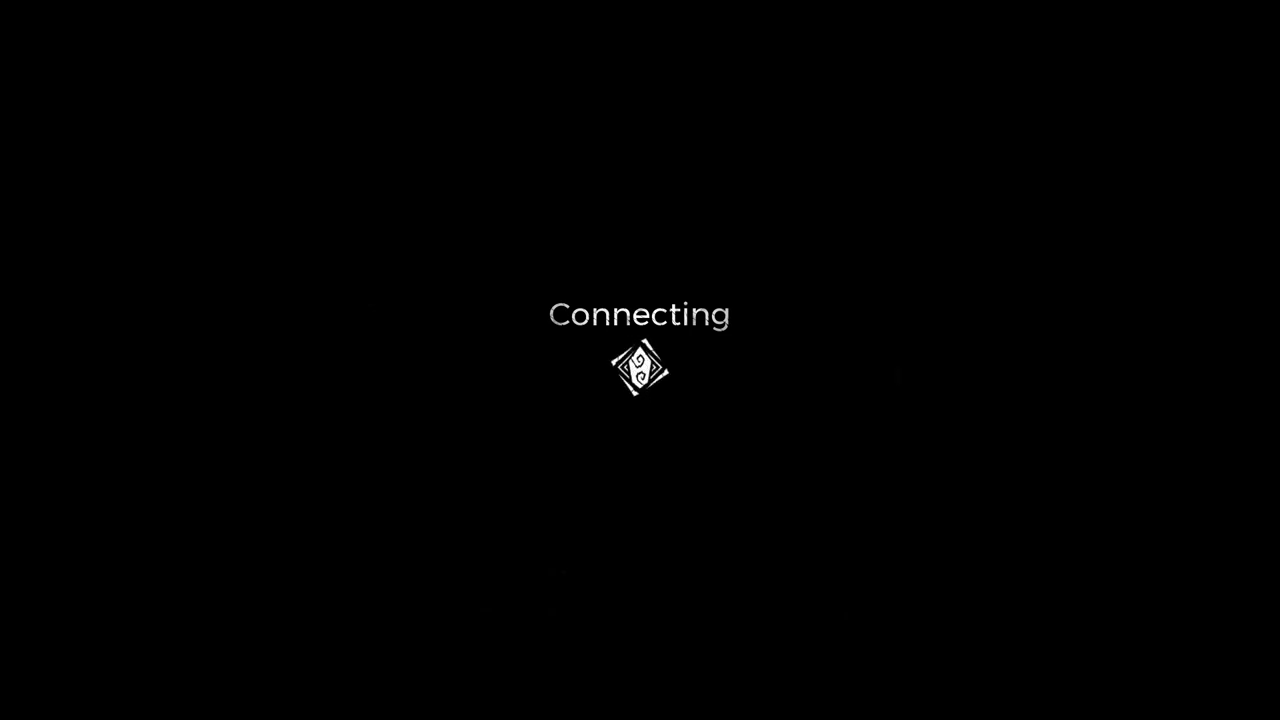
mouse_move(736, 156)
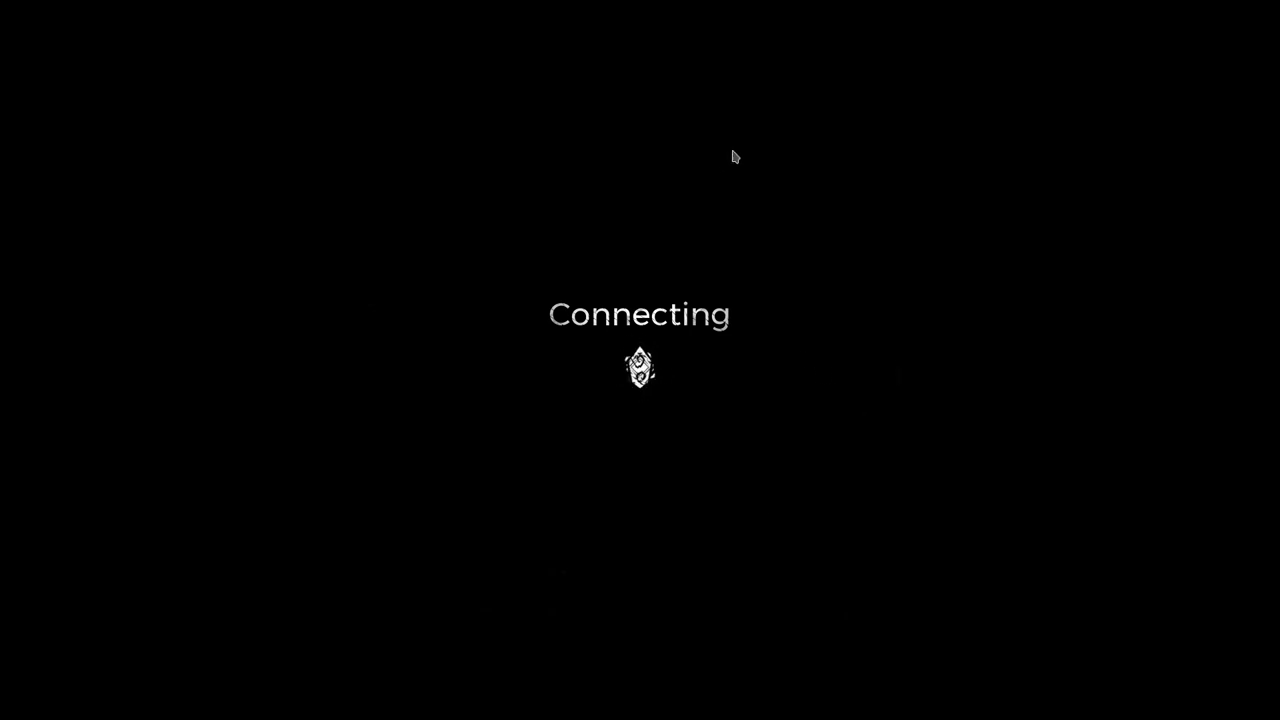
mouse_move(756, 230)
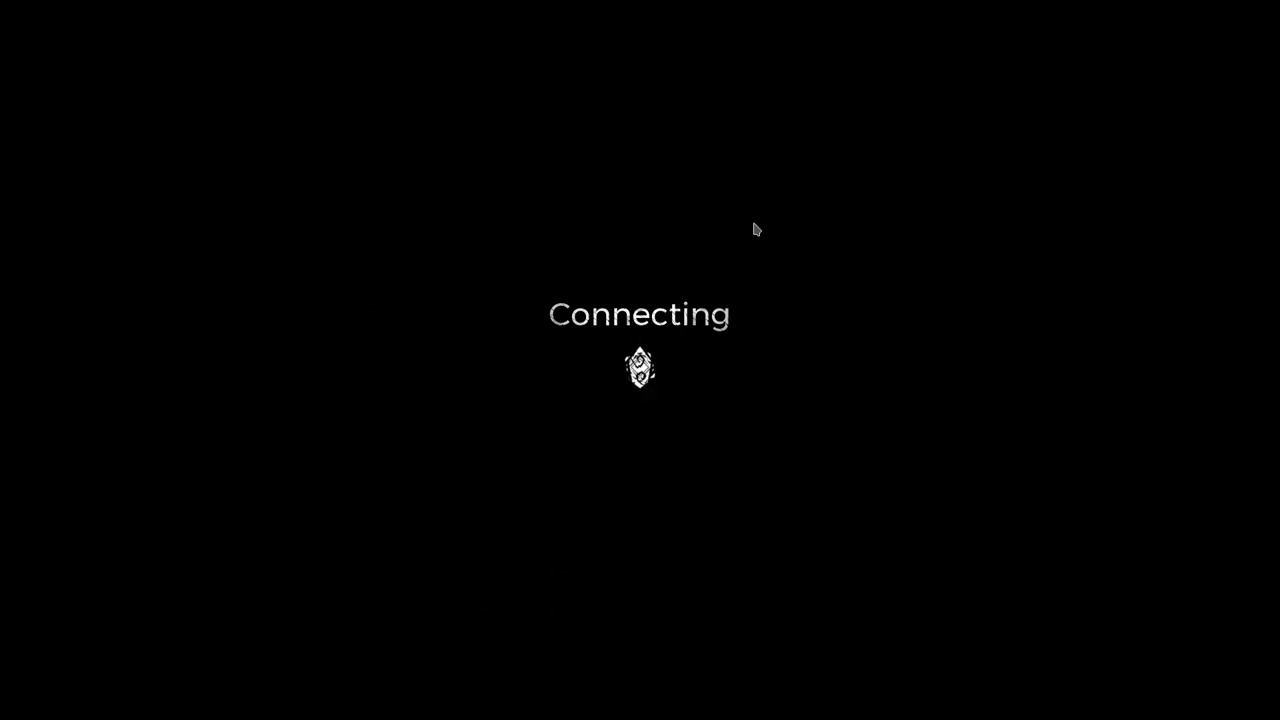
mouse_move(728, 368)
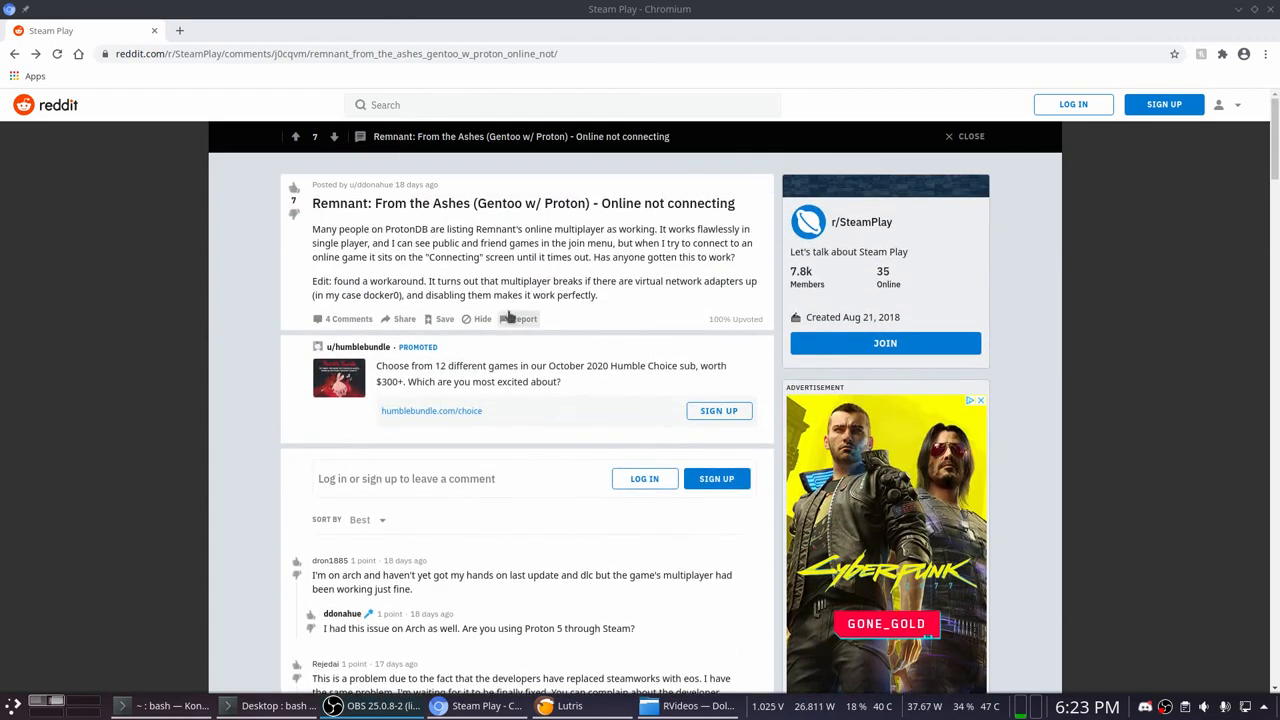
- Scroll the r/SteamPlay thread down to the comments about disabling the docker network adapter
scroll("down", 3)
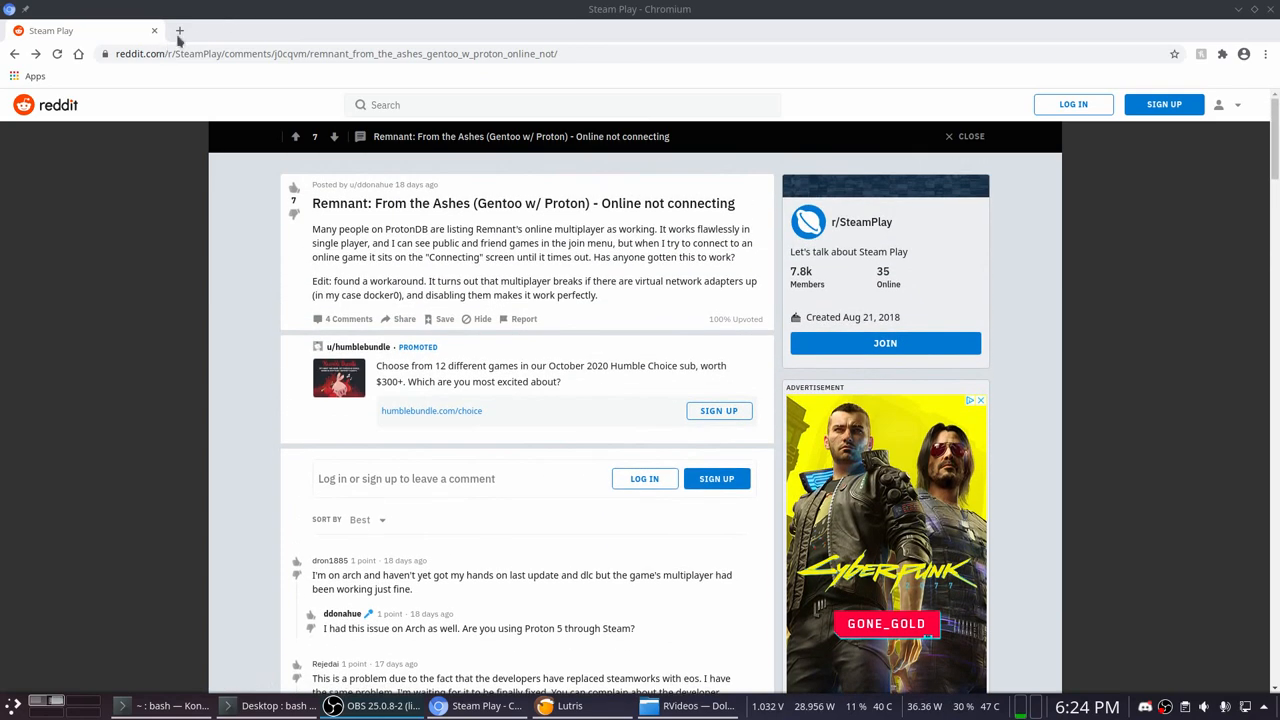
scroll("down", 3)
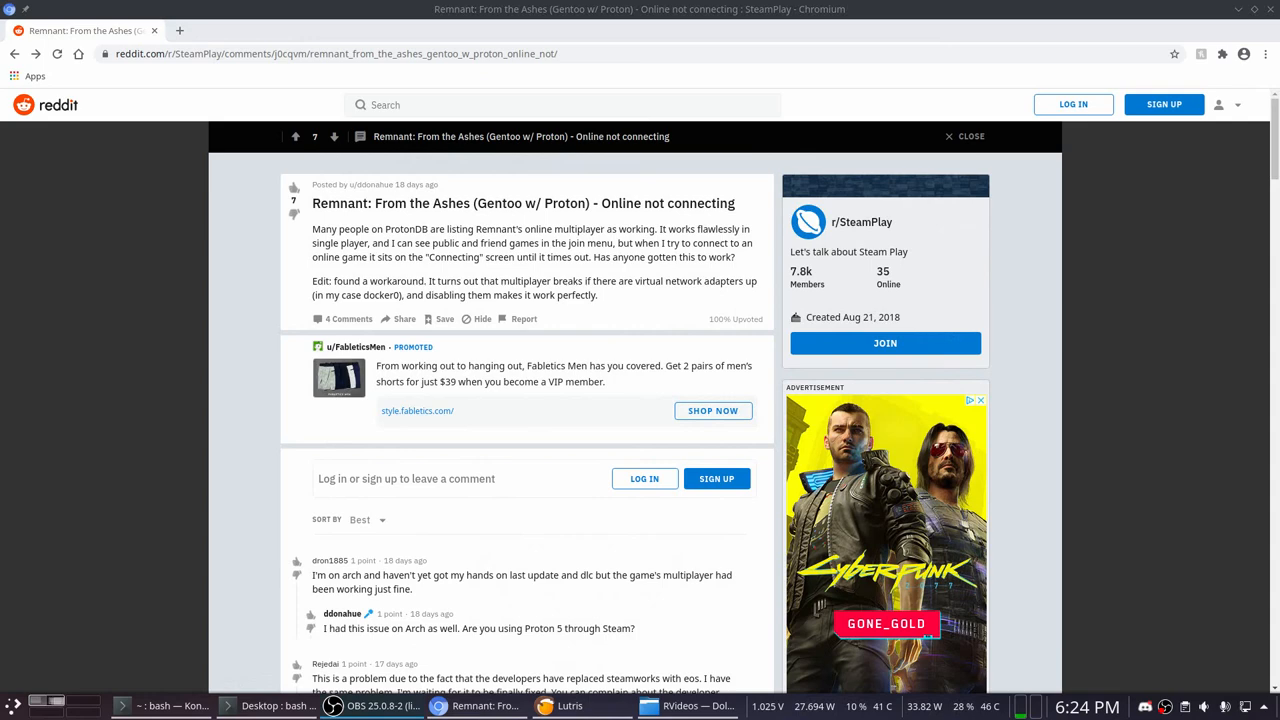
scroll("down", 3)
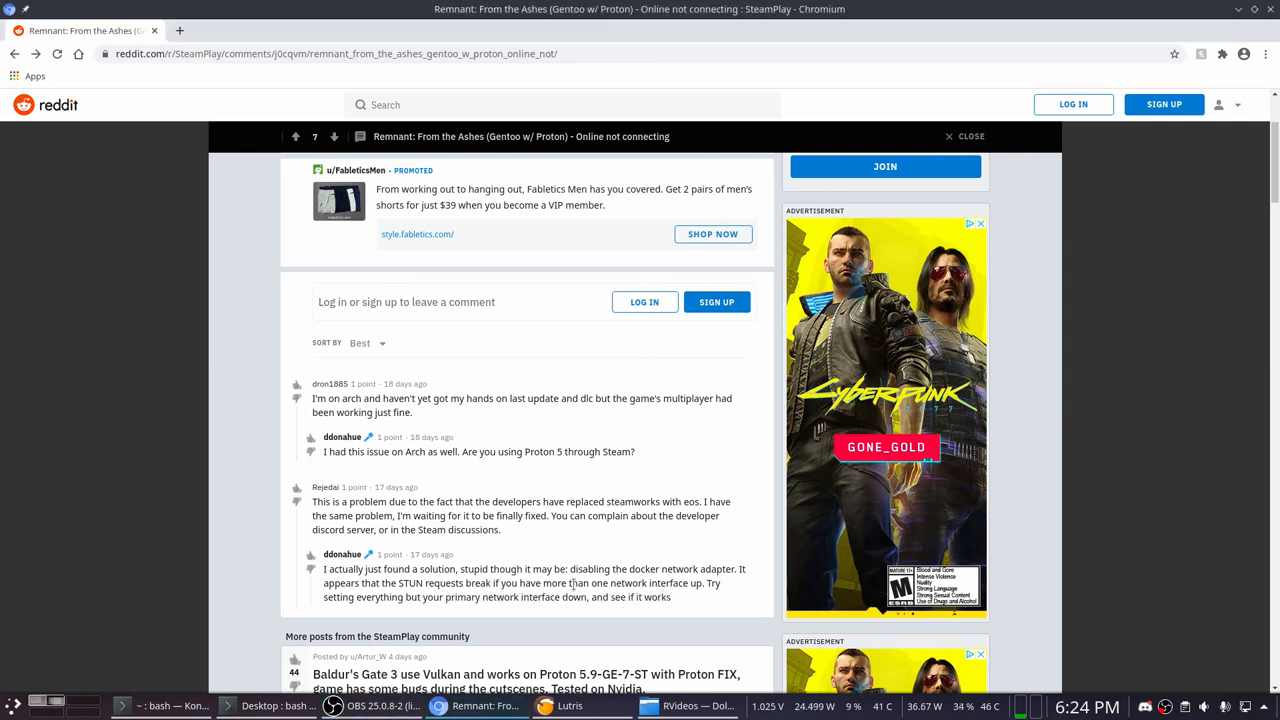
mouse_move(796, 456)
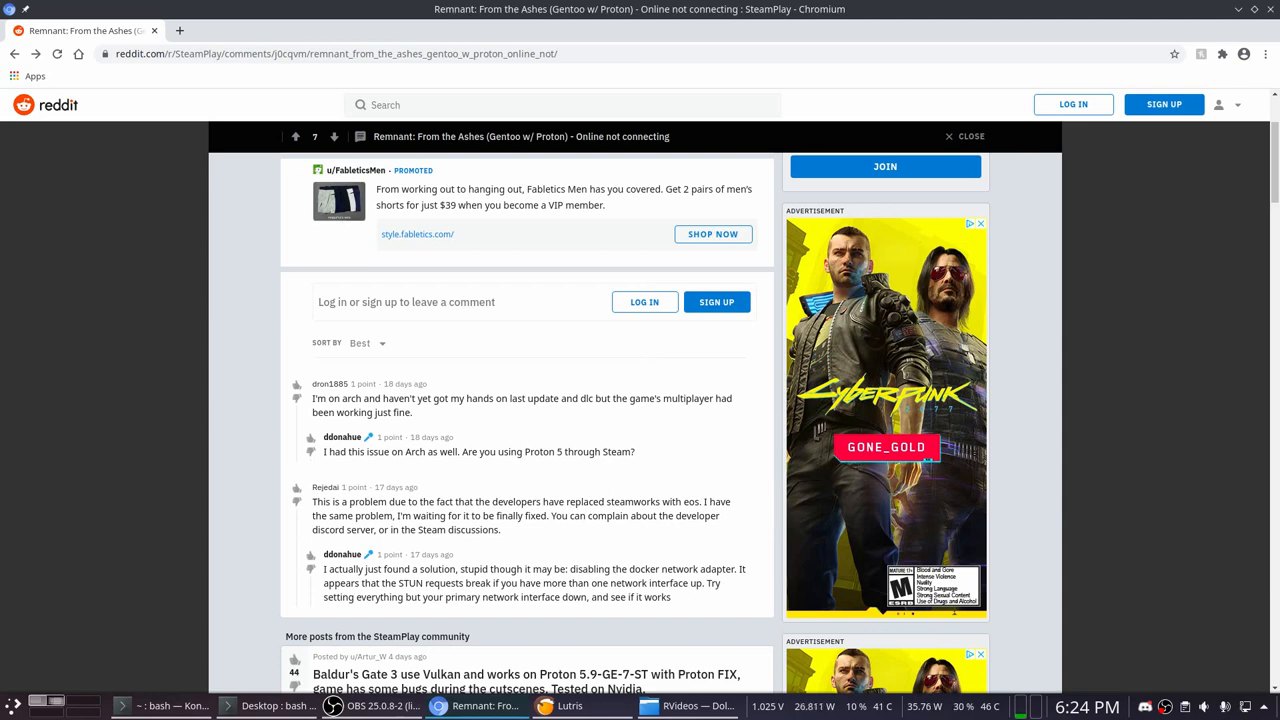
- Run ip link in the terminal and highlight interface names in the listing
left_click(164, 706)
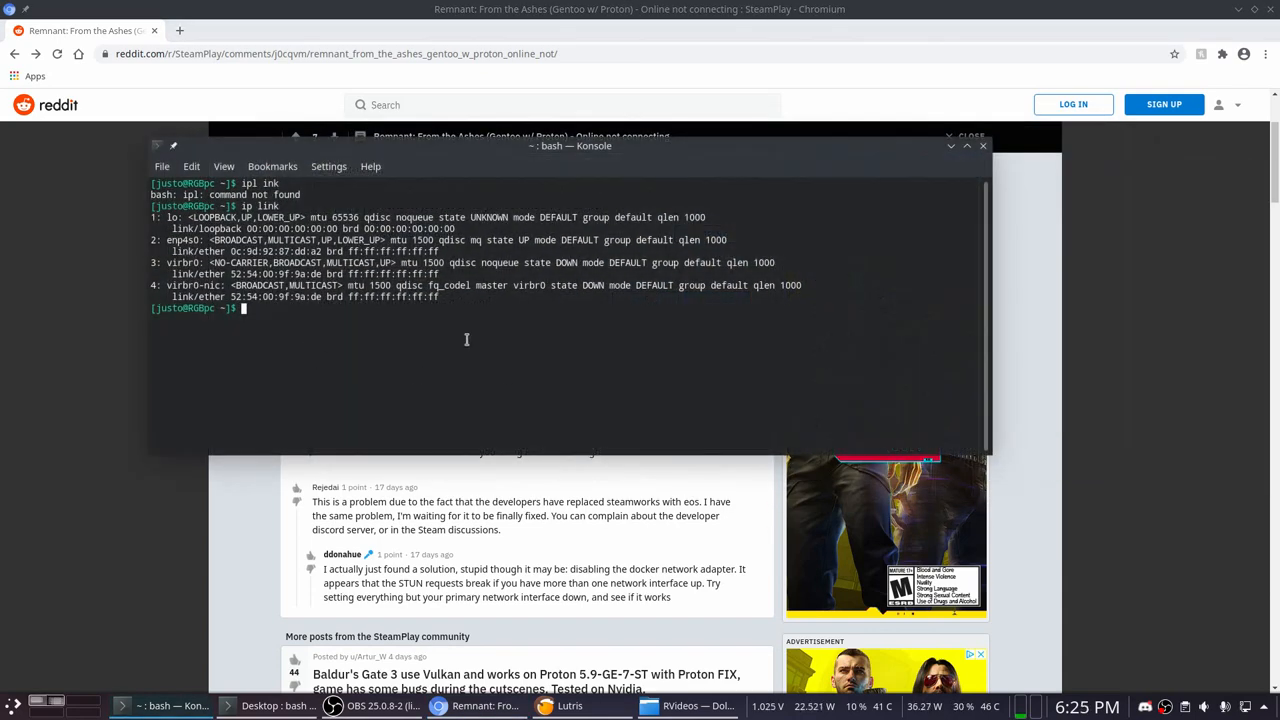
type("ip")
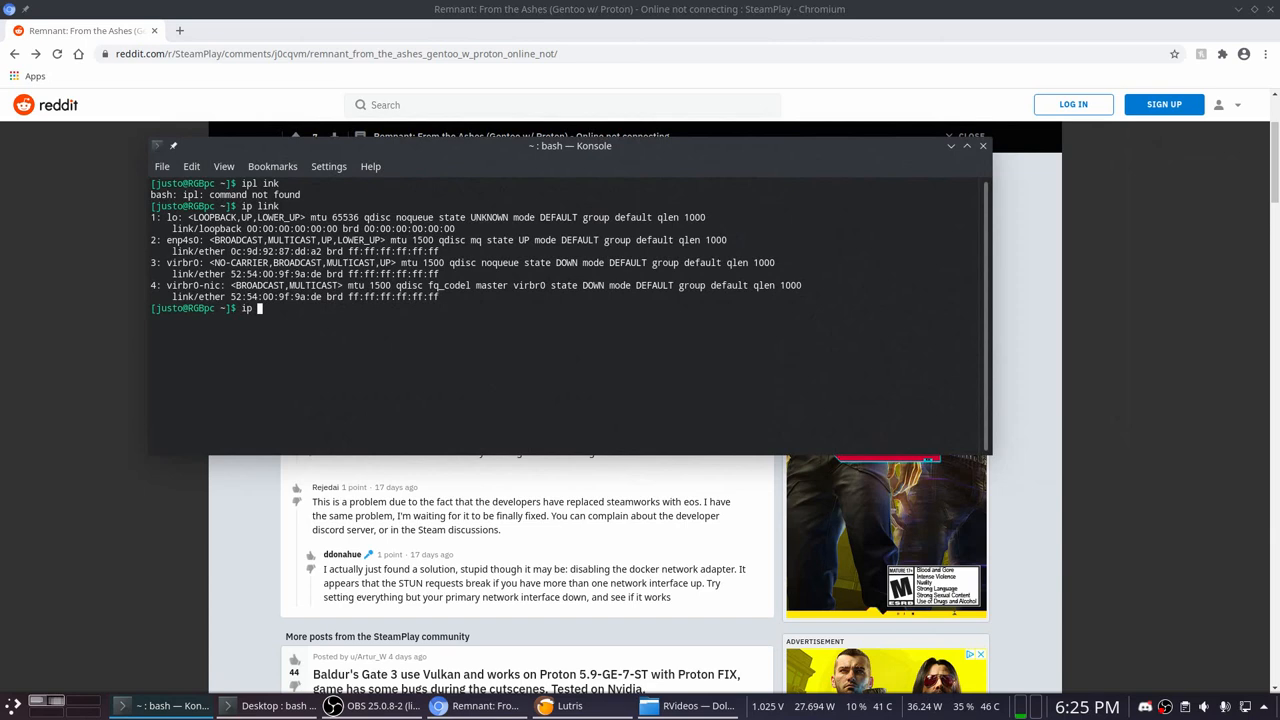
type("link")
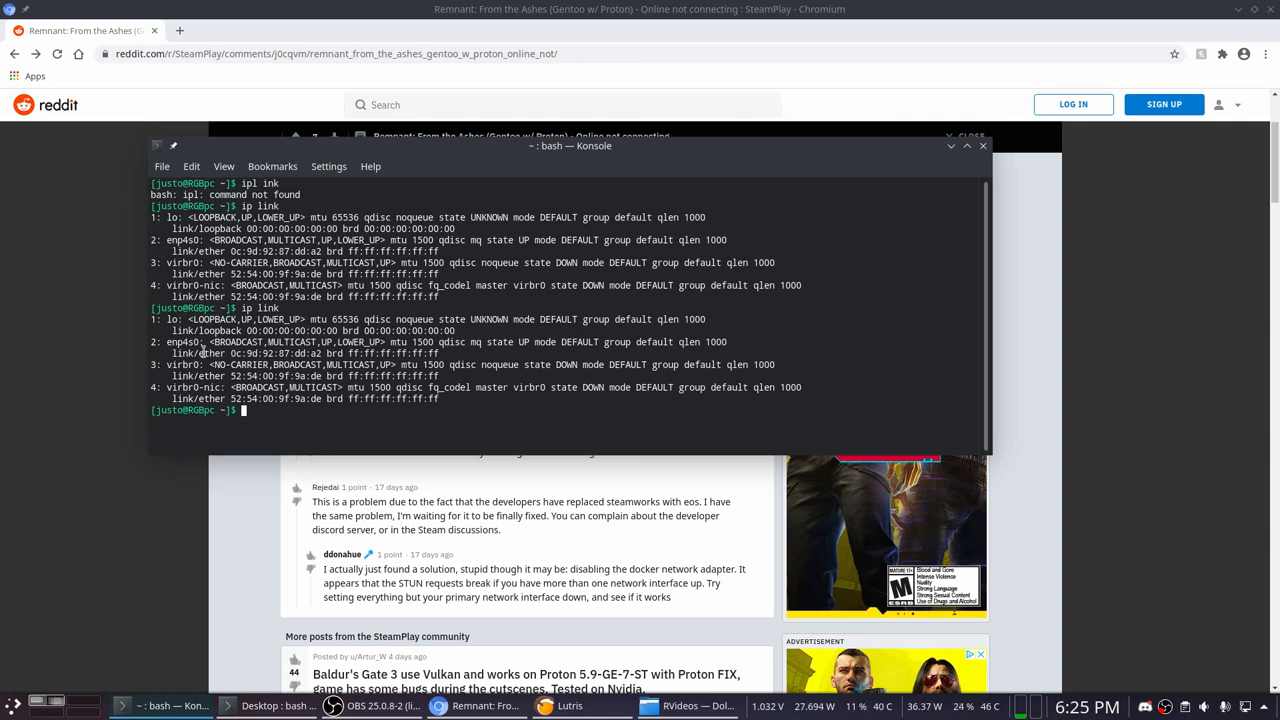
left_click_drag(168, 320, 490, 398)
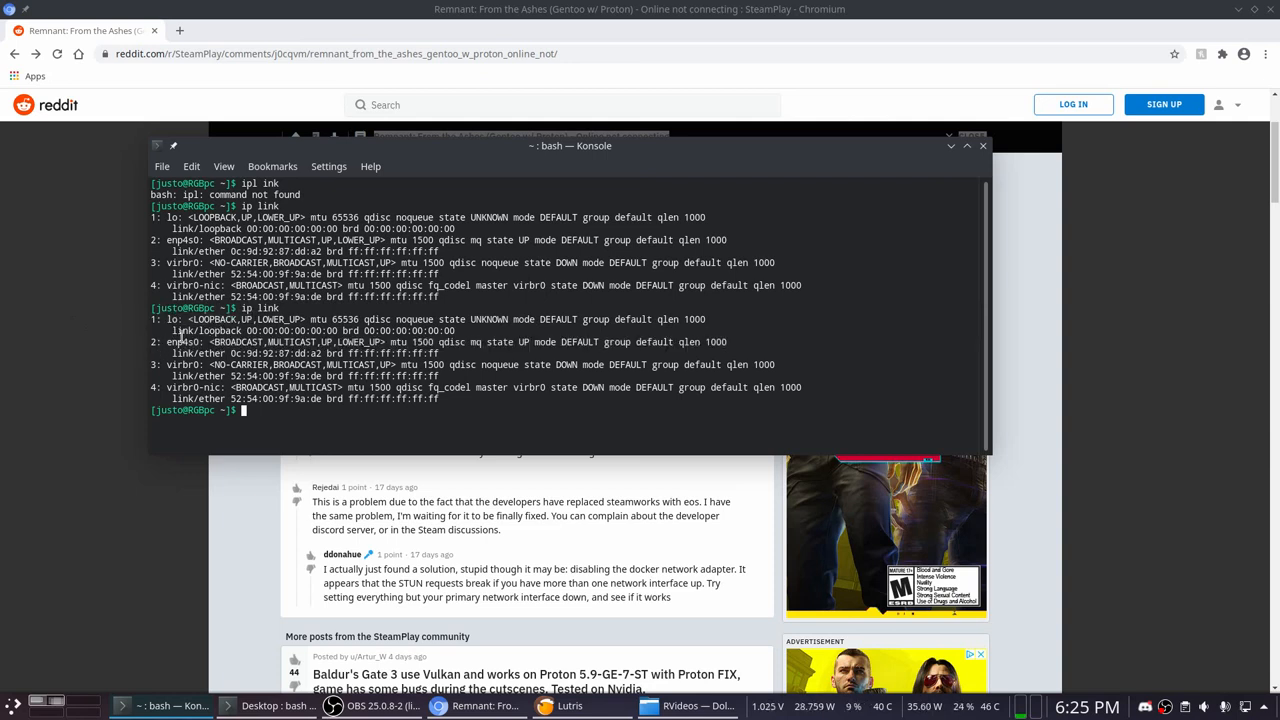
double_click(184, 342)
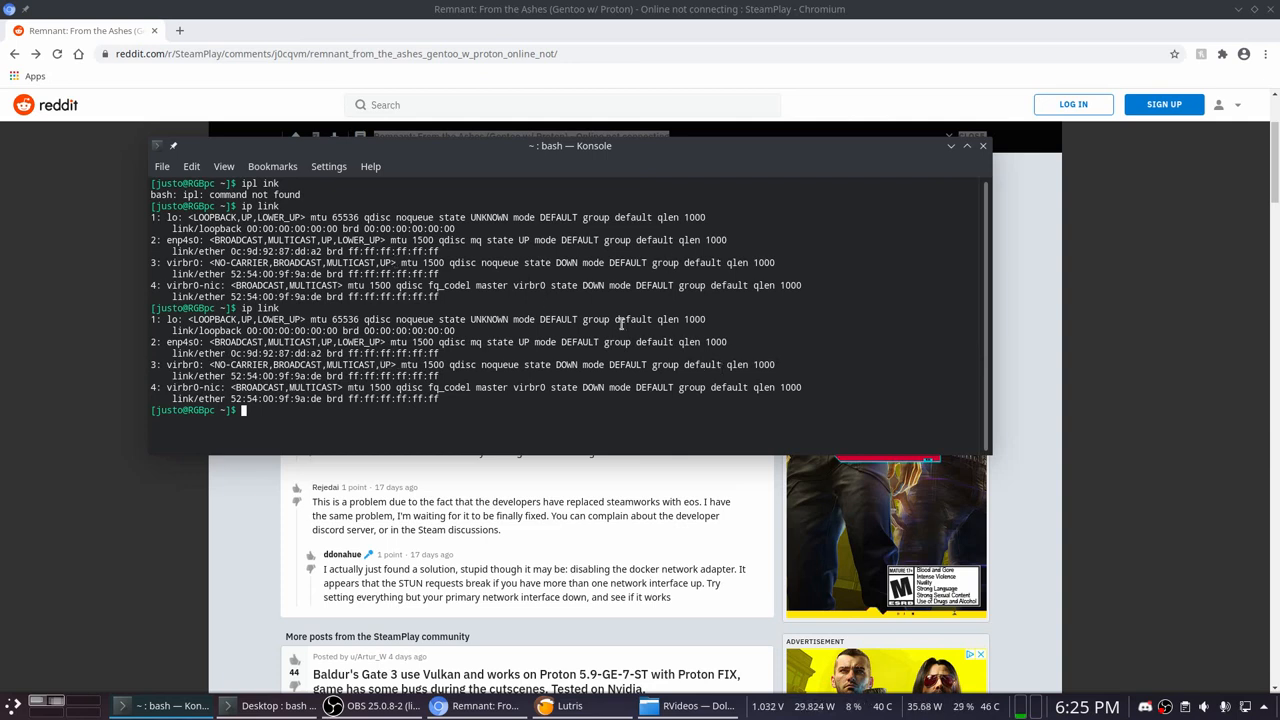
type("ip link set lo down")
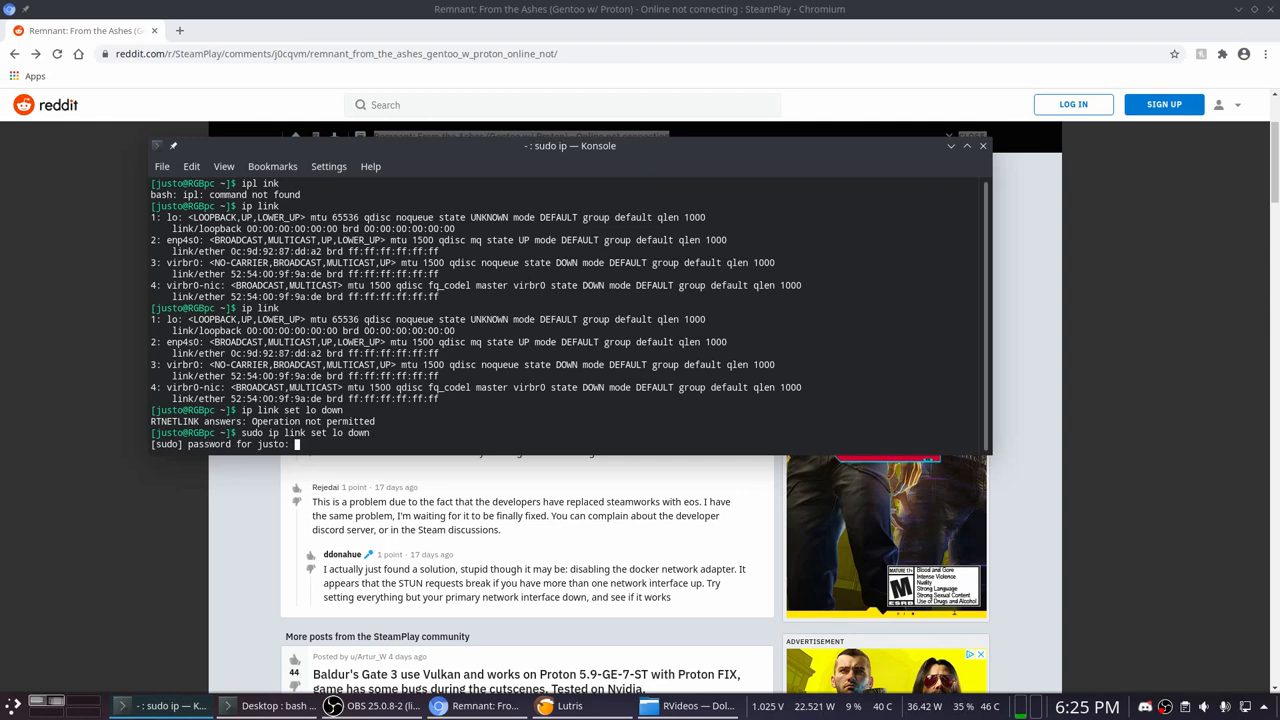
- Run sudo ip link set down for lo, virbr0 and virbr0-nic, entering the password
key("Return")
type("sudo ip link set virbr0-nic down")
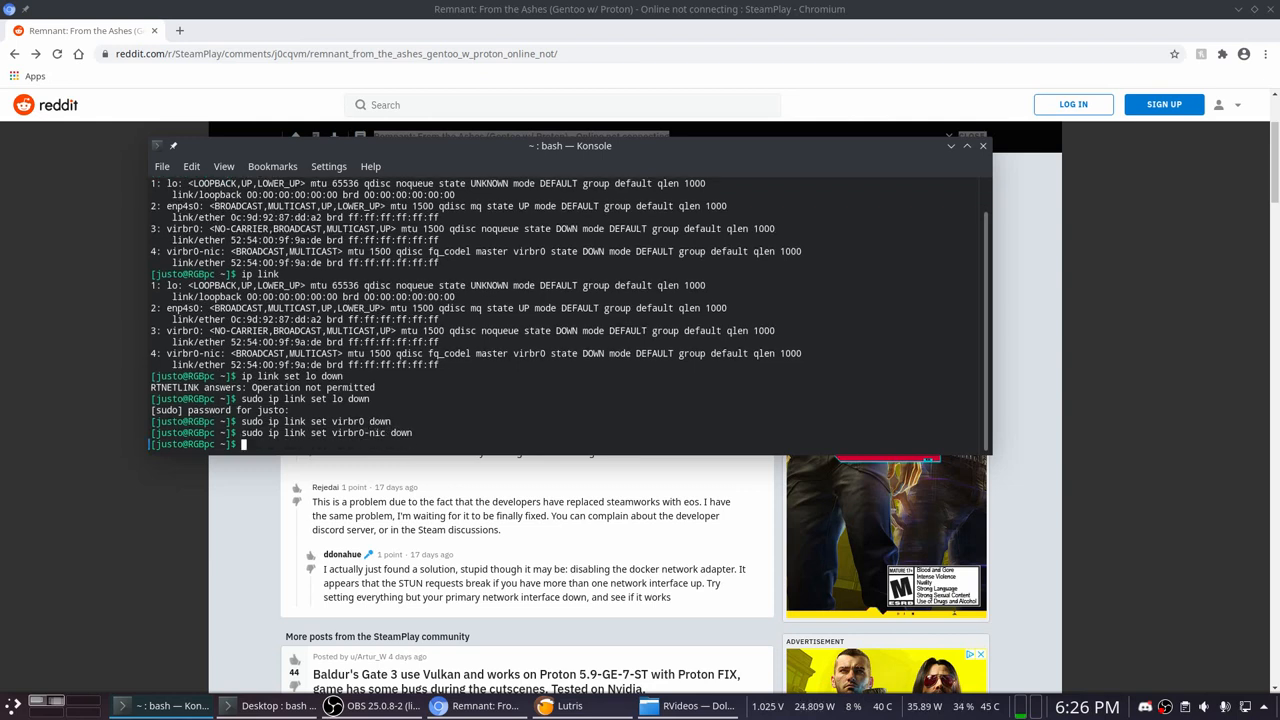
key("Return")
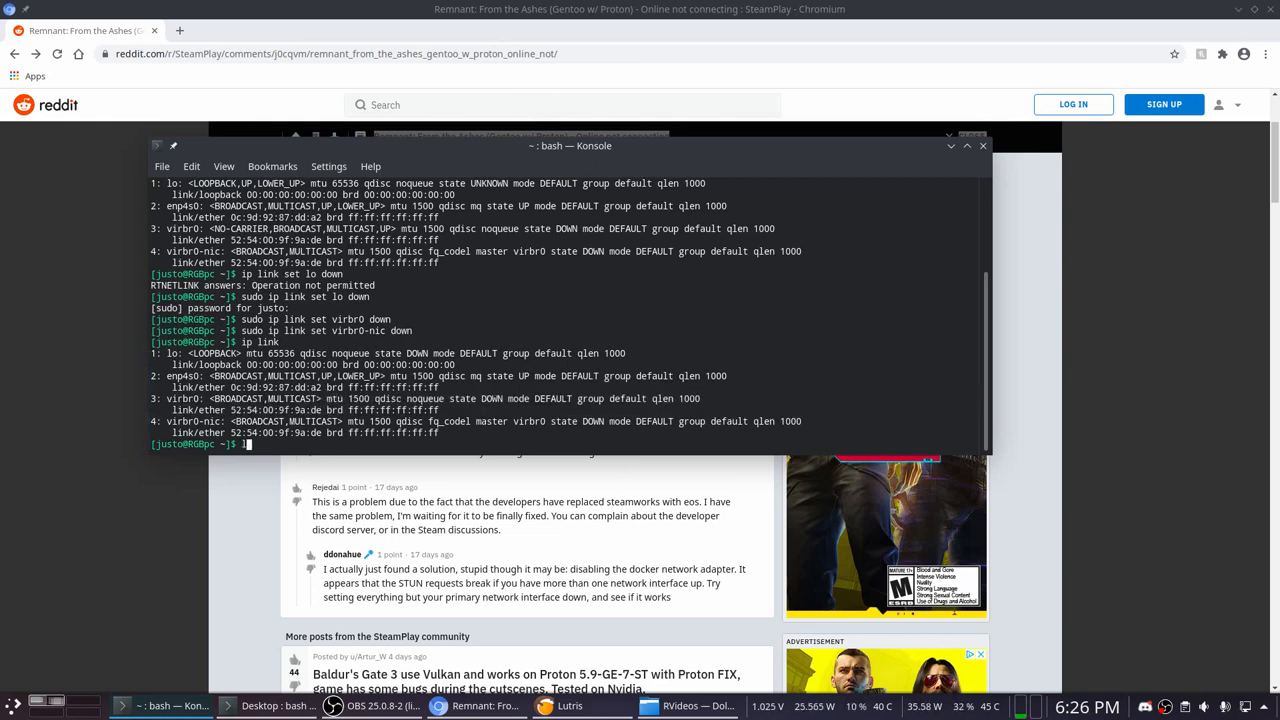
type("legendd")
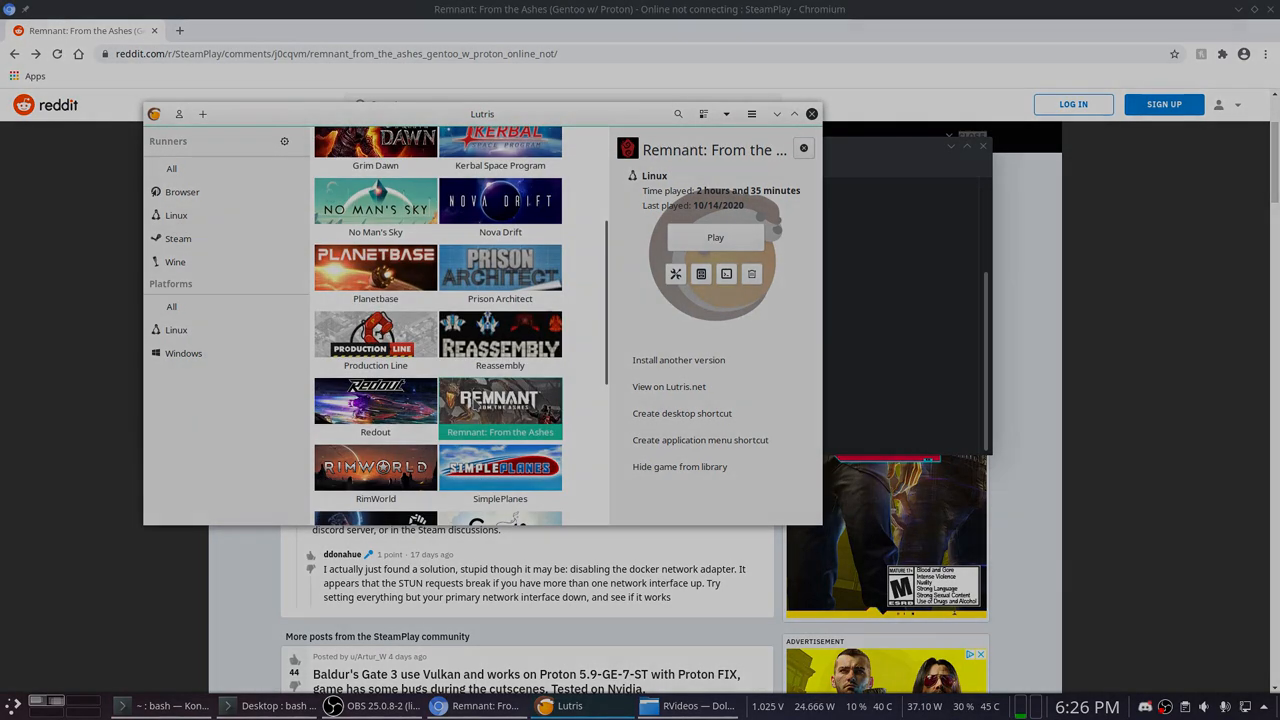
- Relaunch Remnant from Lutris and choose Join Game with Public selected
left_click(716, 236)
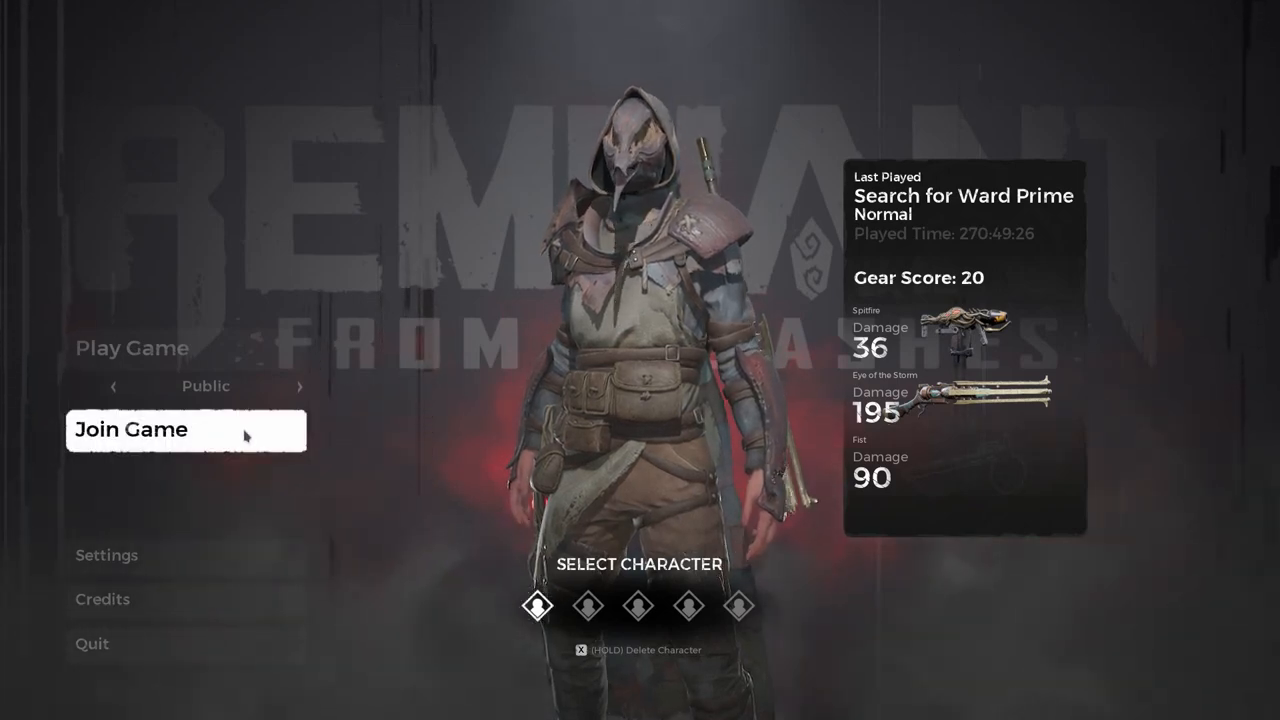
left_click(184, 428)
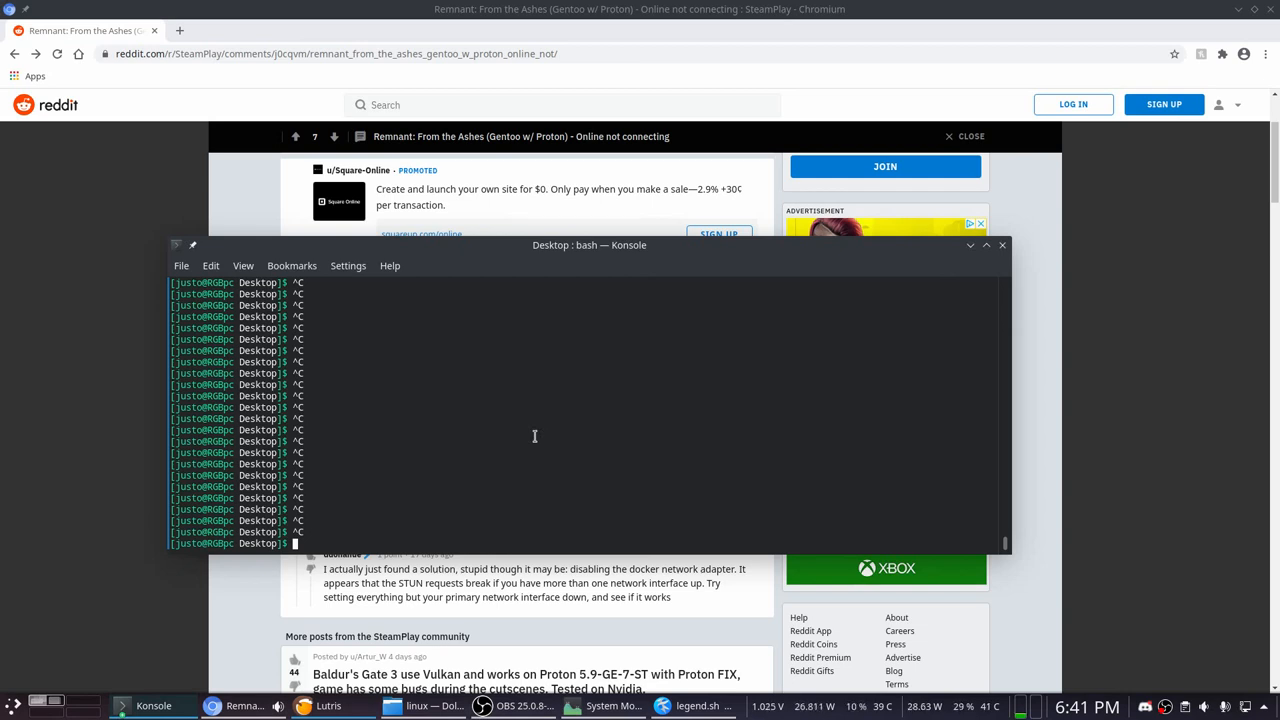
- Run sudo ip link set up for lo, virbr0 and virbr0-nic to restore them
type("ip")
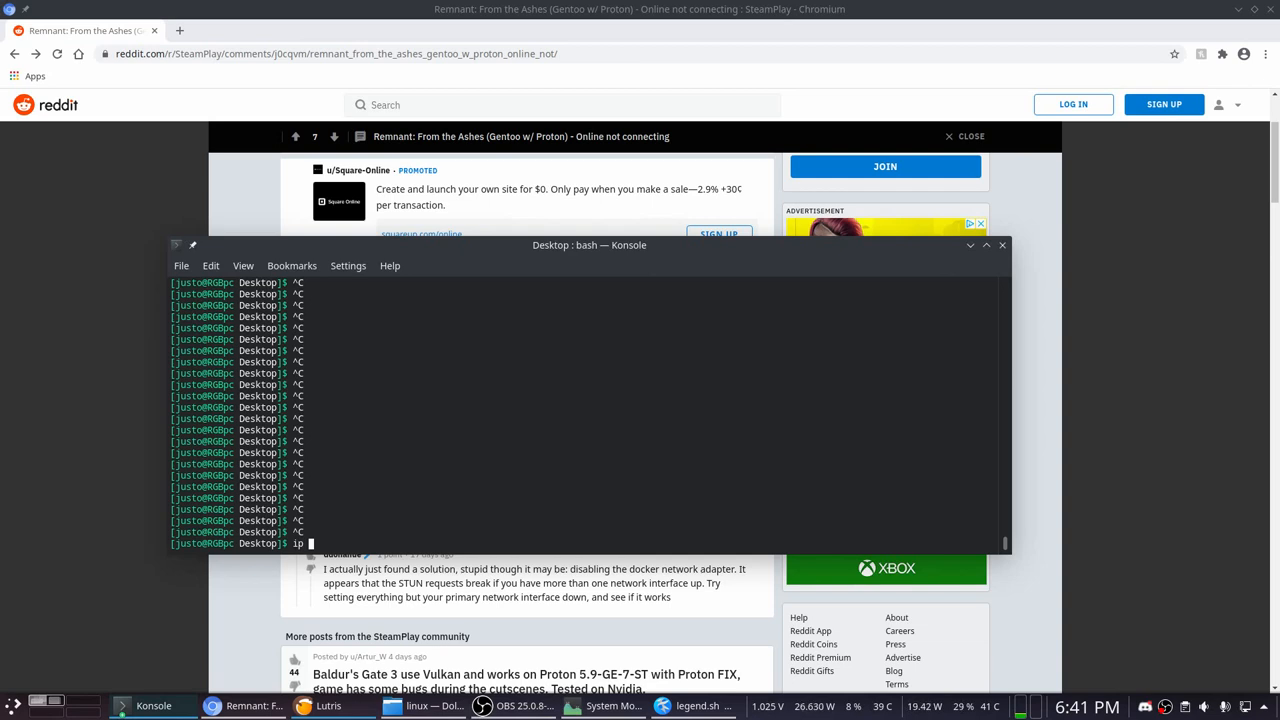
type("link set lo up")
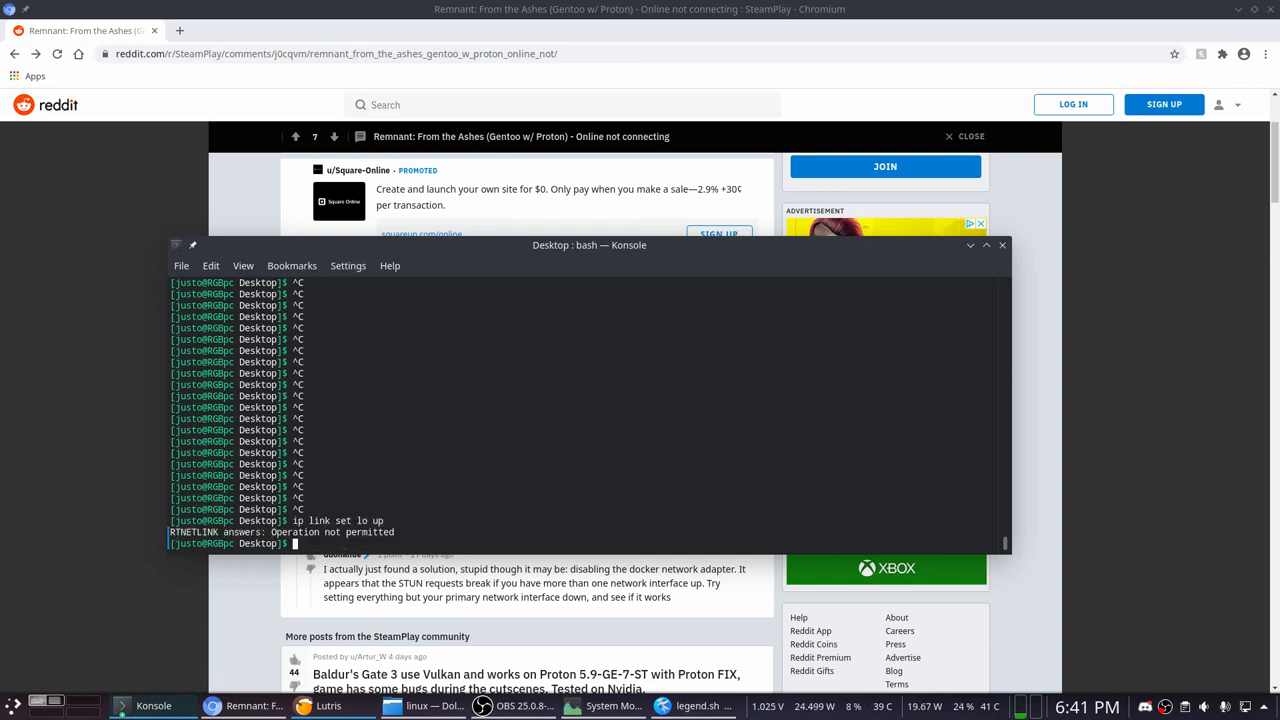
type("ip link set lo up")
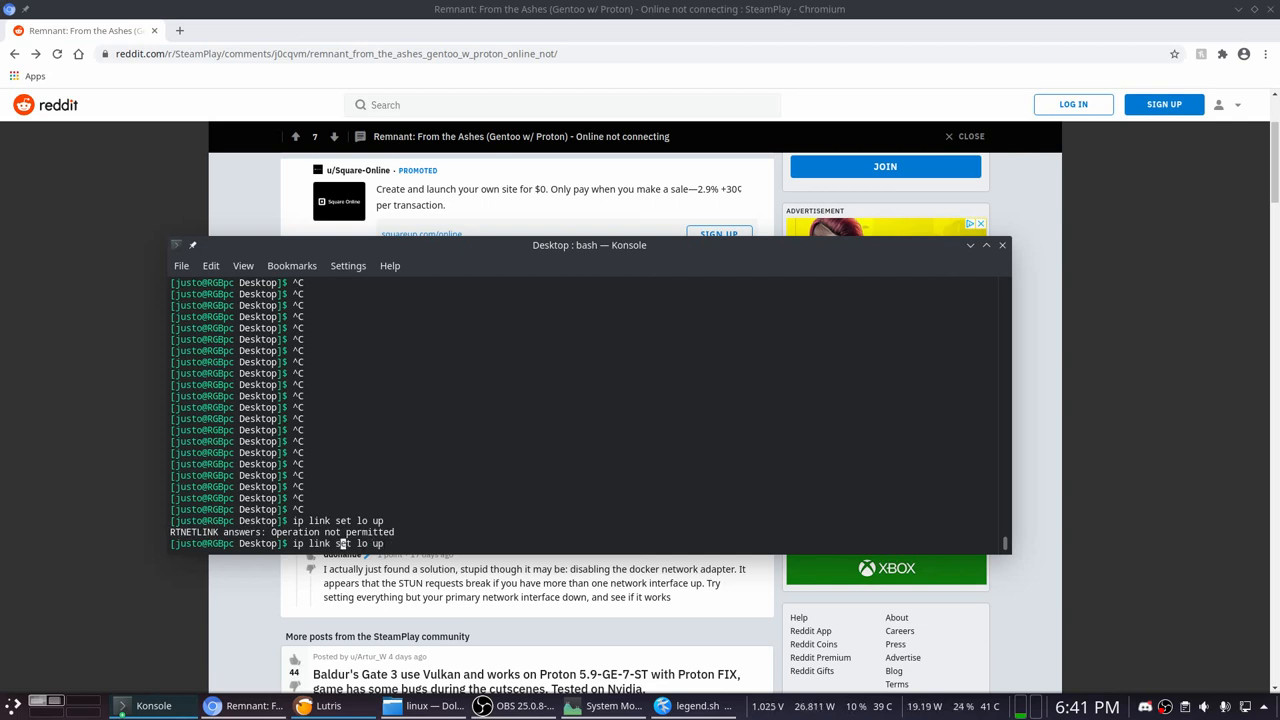
type("sudo")
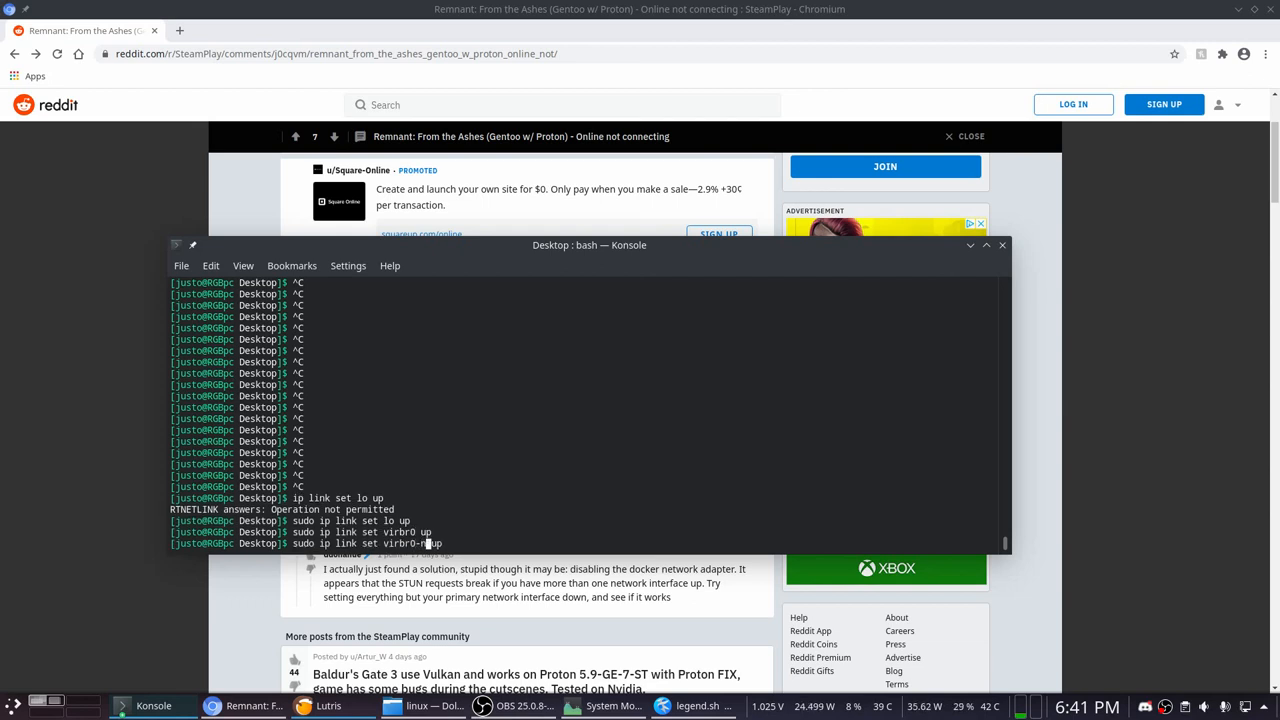
type("ic")
key("Return")
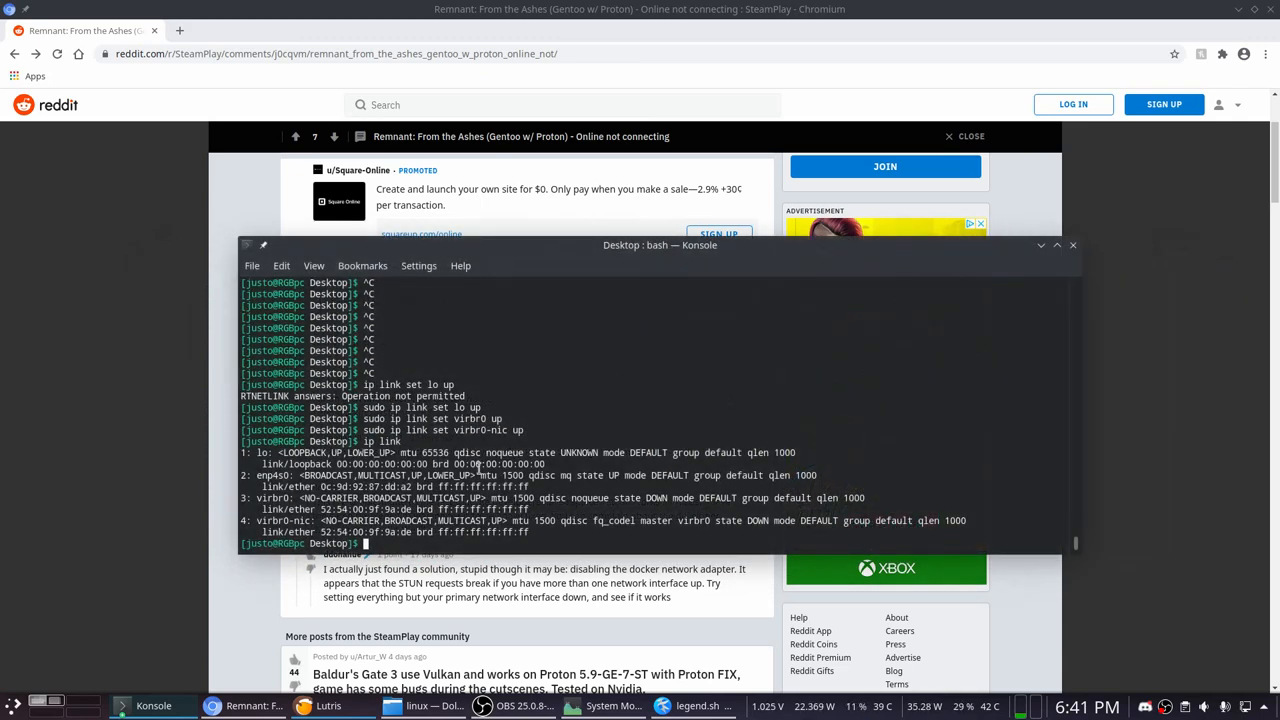
mouse_move(728, 392)
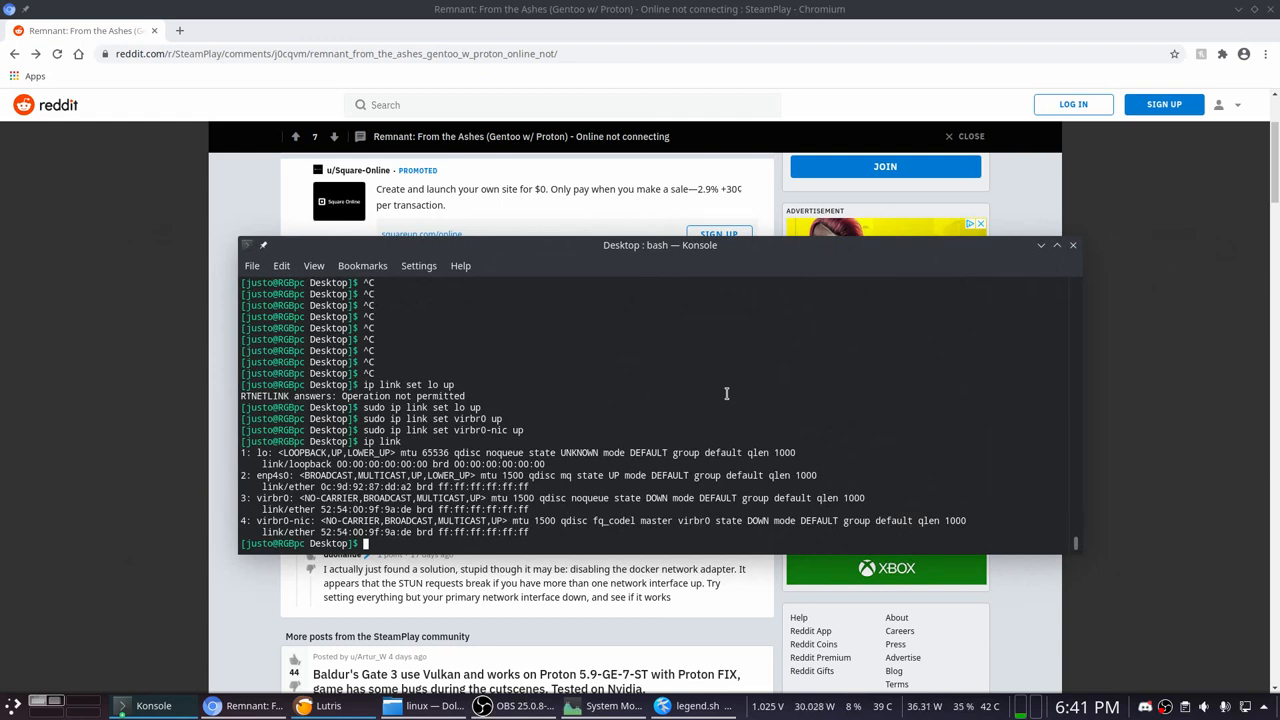
mouse_move(648, 398)
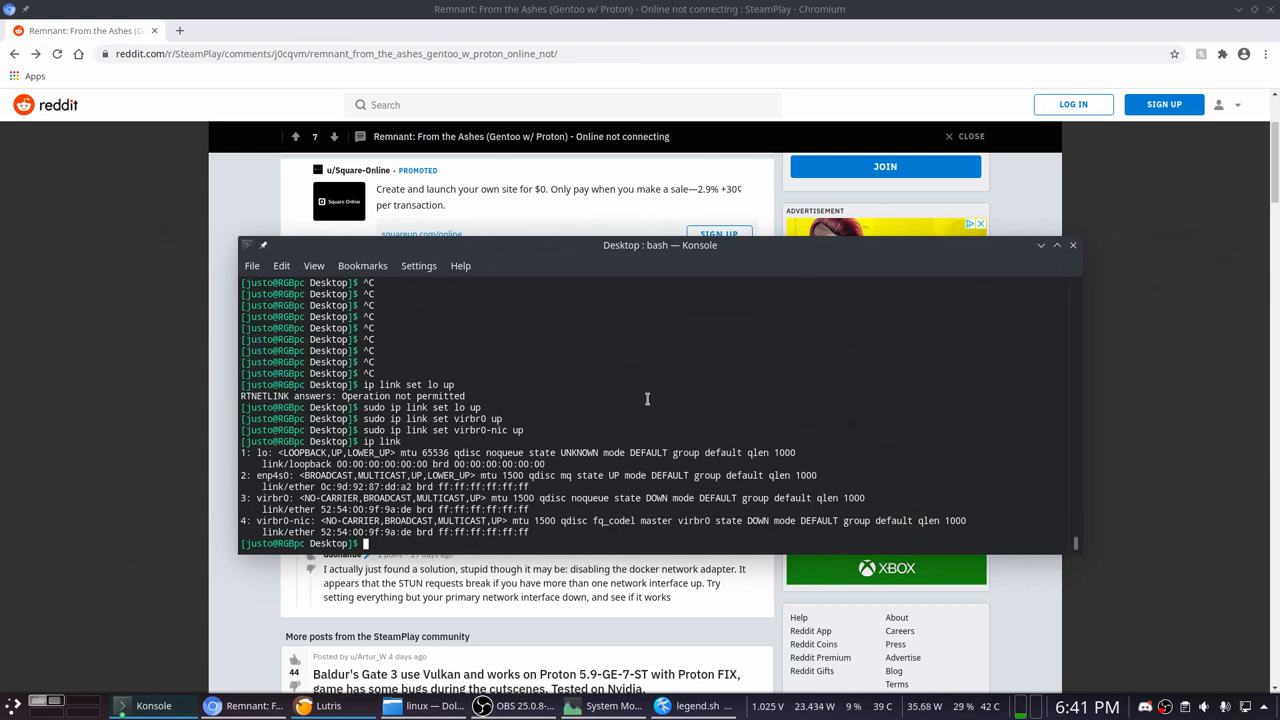